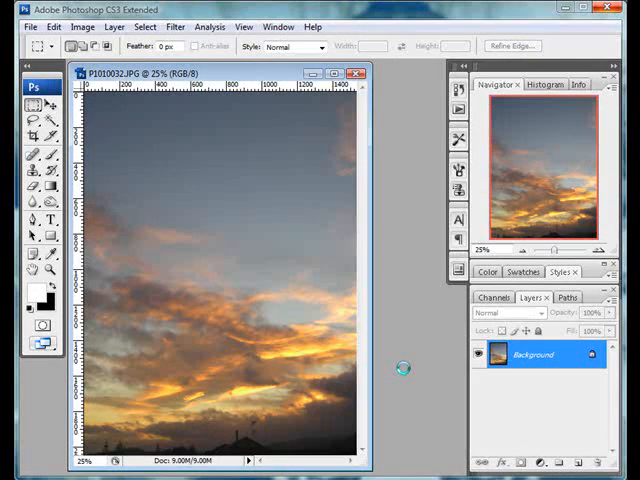
{"action": "mouse_move", "coordinate": [392, 347]}
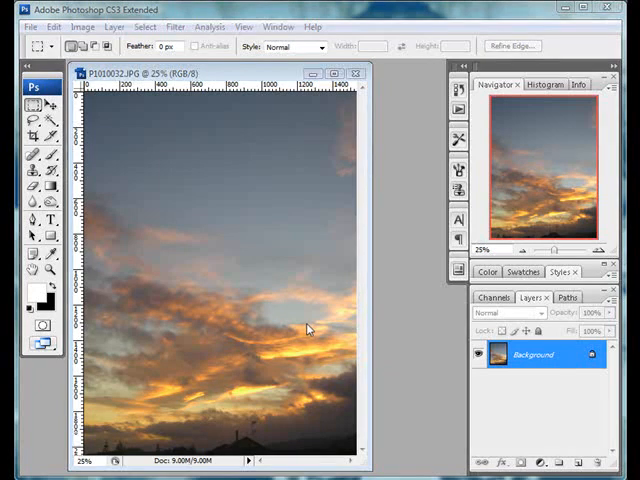
{"action": "mouse_move", "coordinate": [161, 317]}
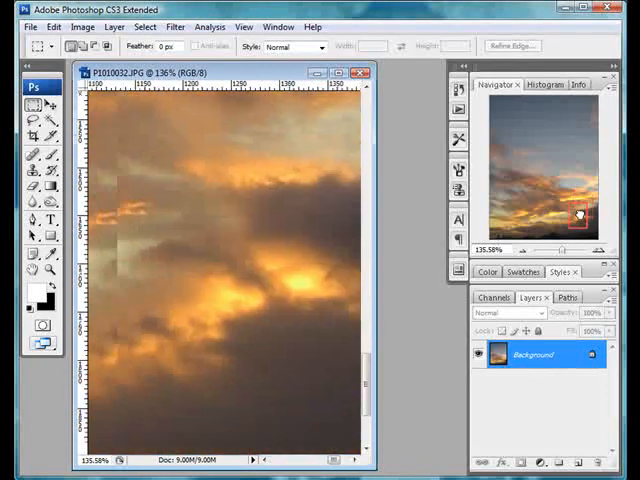
Step: Pan around the enlarged sunset photo to view the lower clouds and skyline
{"action": "left_click_drag", "start_coordinate": [577, 215], "coordinate": [528, 232]}
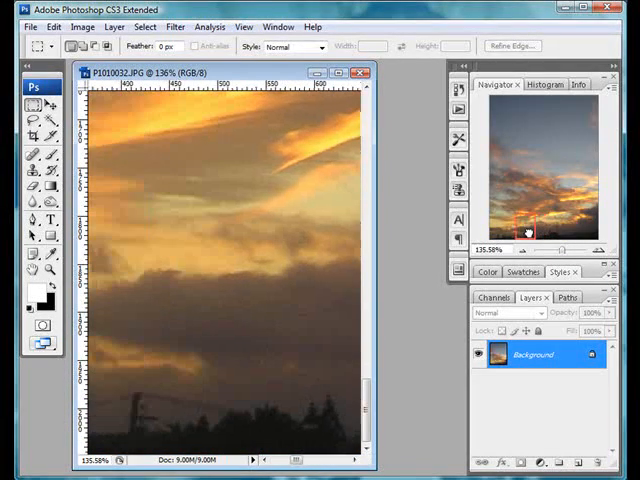
{"action": "left_click_drag", "start_coordinate": [528, 232], "coordinate": [539, 171]}
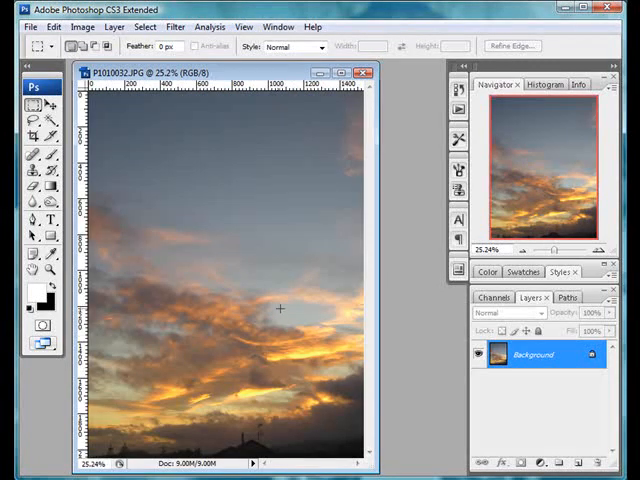
{"action": "mouse_move", "coordinate": [252, 238]}
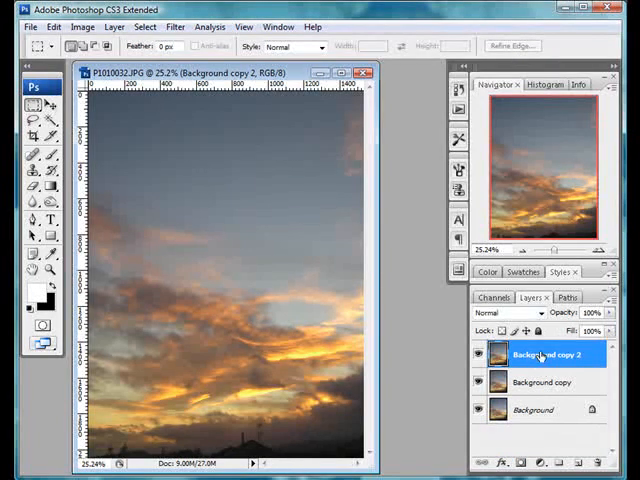
Step: Set Background copy 2 to Overlay, and Background copy to Screen at 31% opacity
{"action": "left_click", "coordinate": [508, 313]}
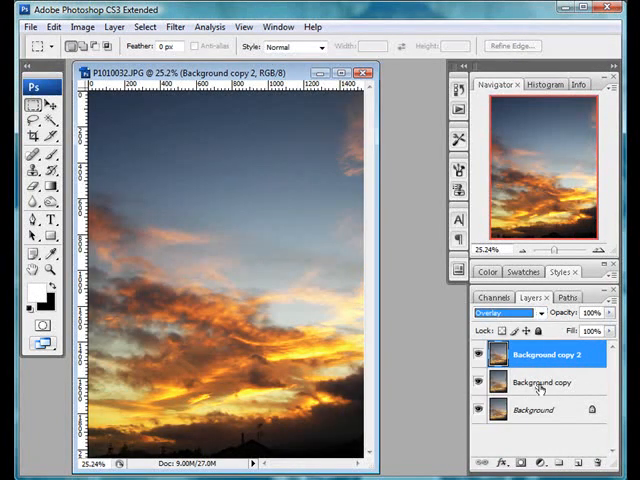
{"action": "left_click", "coordinate": [542, 381]}
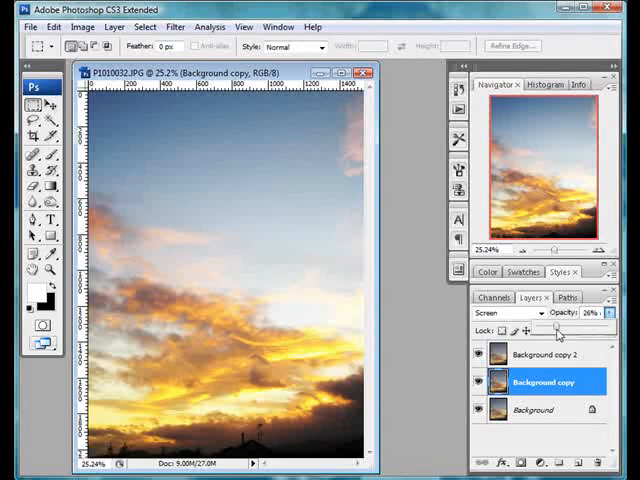
{"action": "left_click", "coordinate": [545, 354]}
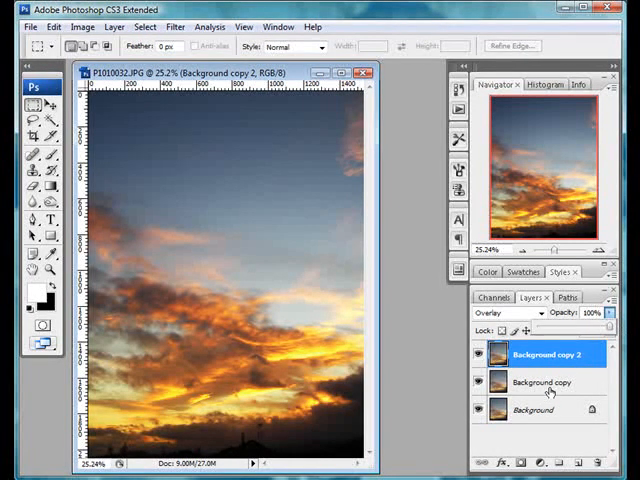
{"action": "left_click", "coordinate": [540, 381]}
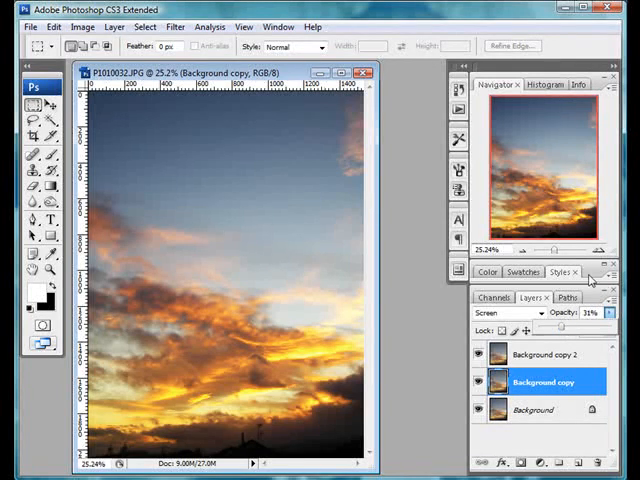
{"action": "left_click", "coordinate": [481, 354]}
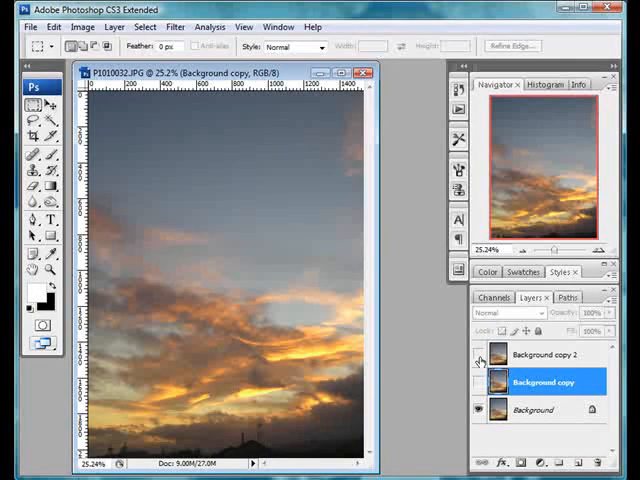
{"action": "left_click", "coordinate": [505, 313]}
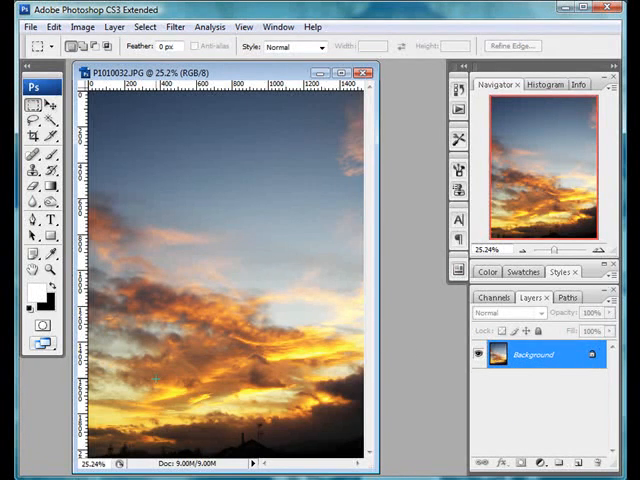
{"action": "mouse_move", "coordinate": [232, 292]}
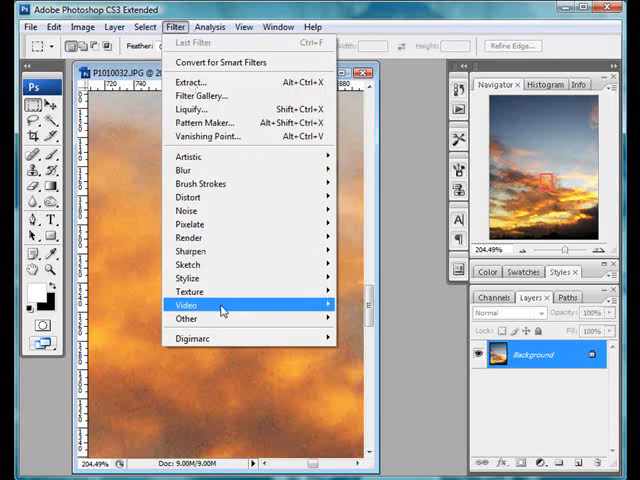
{"action": "mouse_move", "coordinate": [190, 250]}
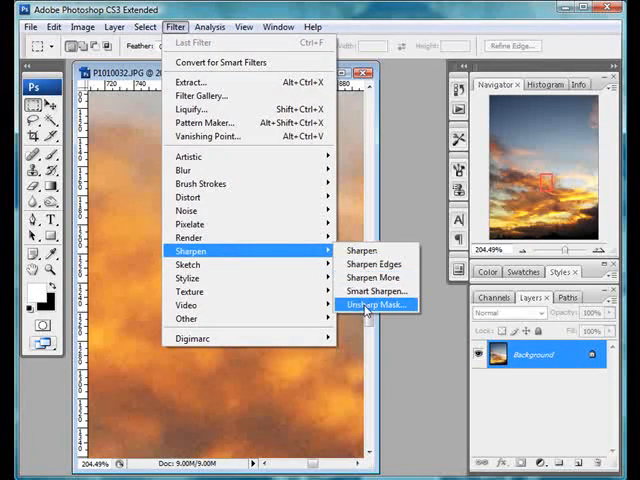
{"action": "left_click", "coordinate": [371, 304]}
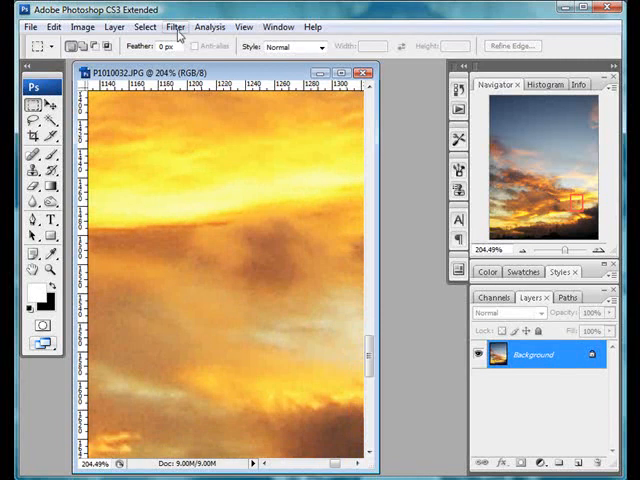
Step: Apply Filter > Noise > Median with a 1-pixel radius to the sunset image
{"action": "left_click", "coordinate": [175, 26]}
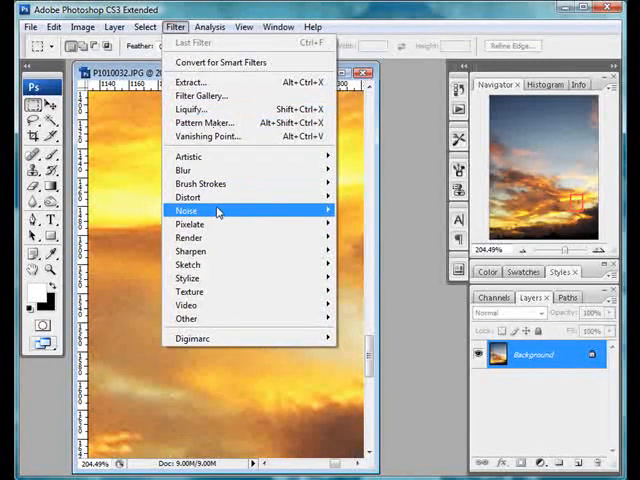
{"action": "mouse_move", "coordinate": [186, 211]}
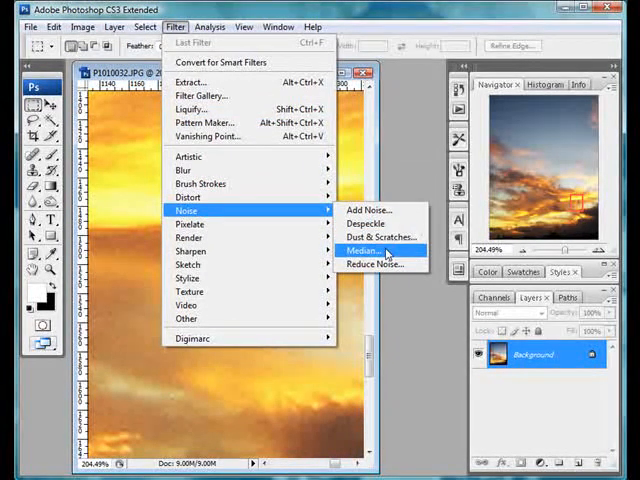
{"action": "left_click", "coordinate": [360, 264]}
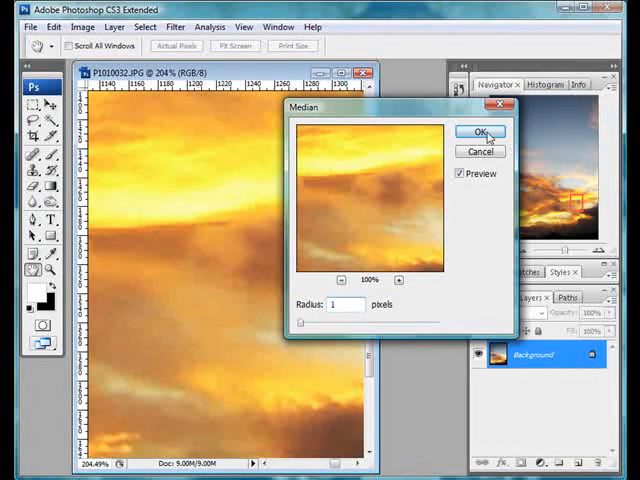
{"action": "left_click", "coordinate": [481, 131]}
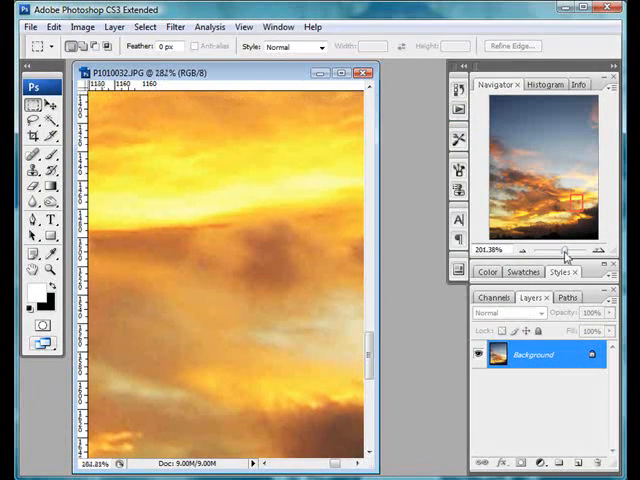